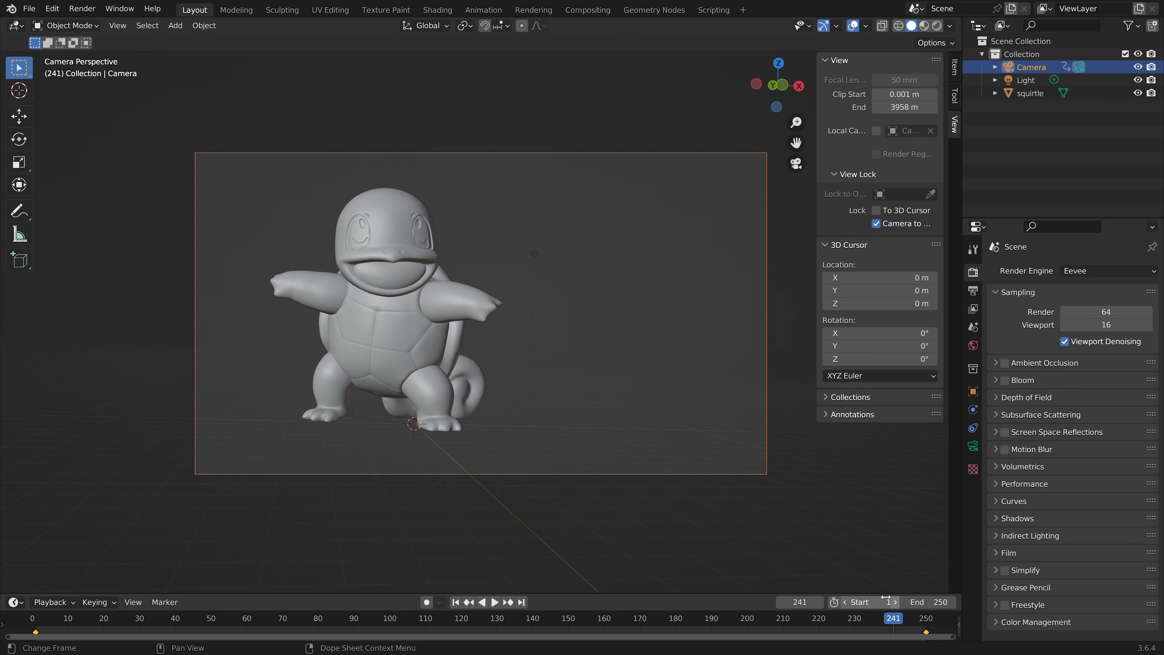
Step: Switch the camera's keyframes to Linear interpolation and play the animation
{"action": "key", "text": "t"}
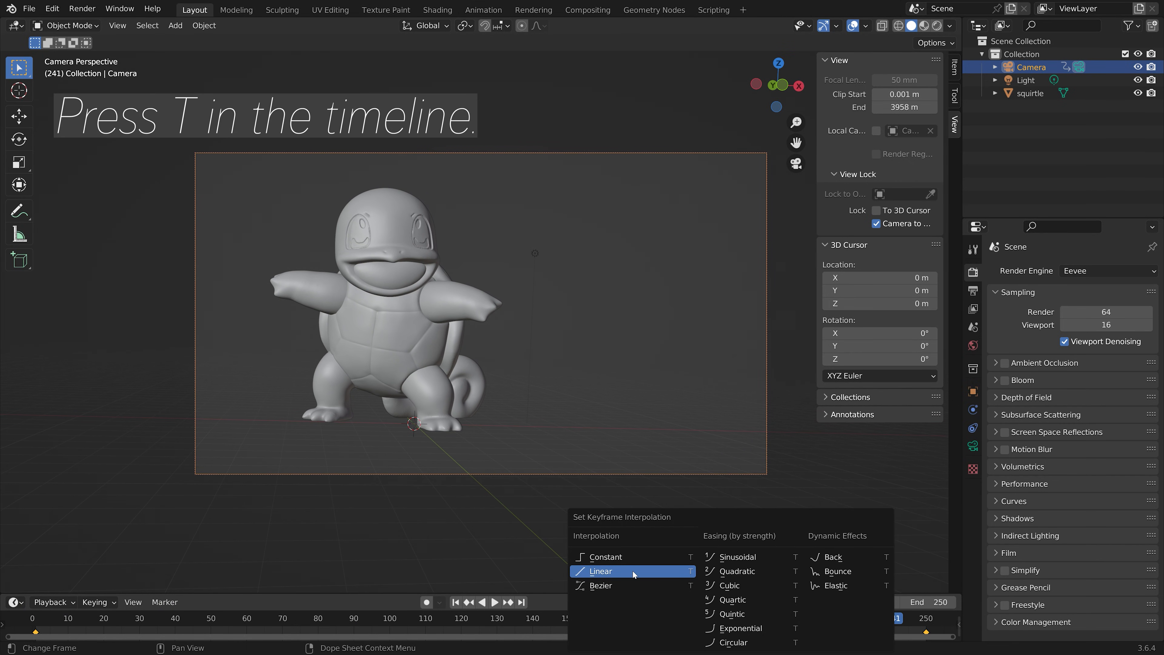
{"action": "left_click", "coordinate": [599, 572]}
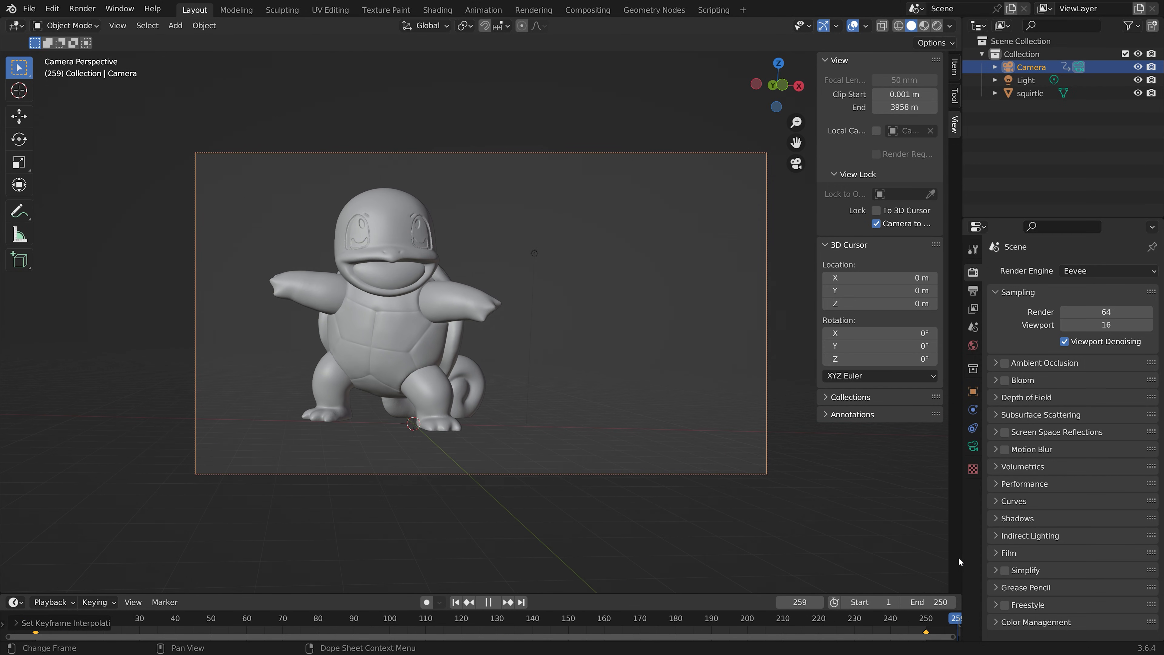
{"action": "left_click", "coordinate": [457, 617]}
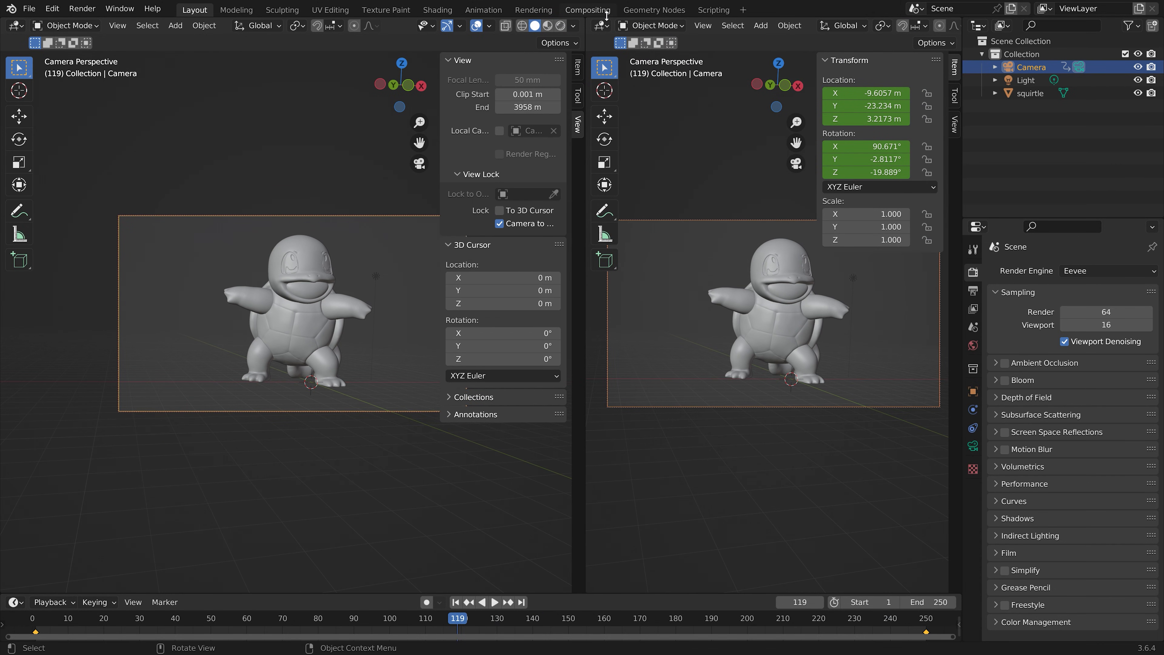
Step: Make the right area a Graph Editor and expand the camera's location and Euler rotation channels
{"action": "left_click", "coordinate": [600, 24]}
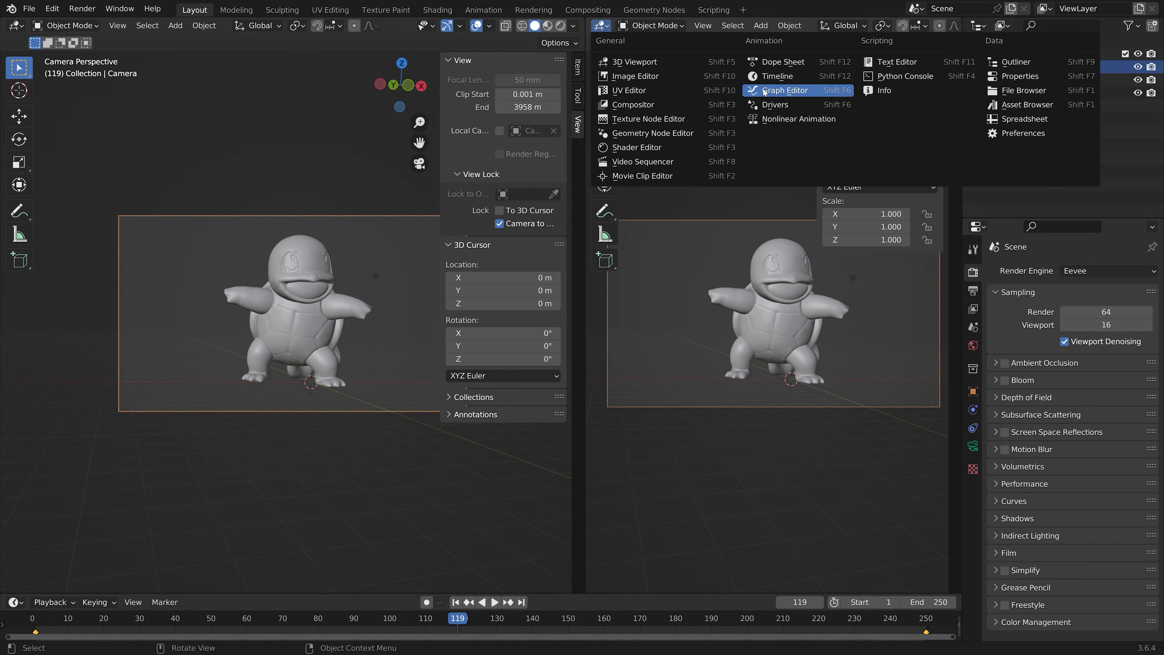
{"action": "left_click", "coordinate": [785, 90]}
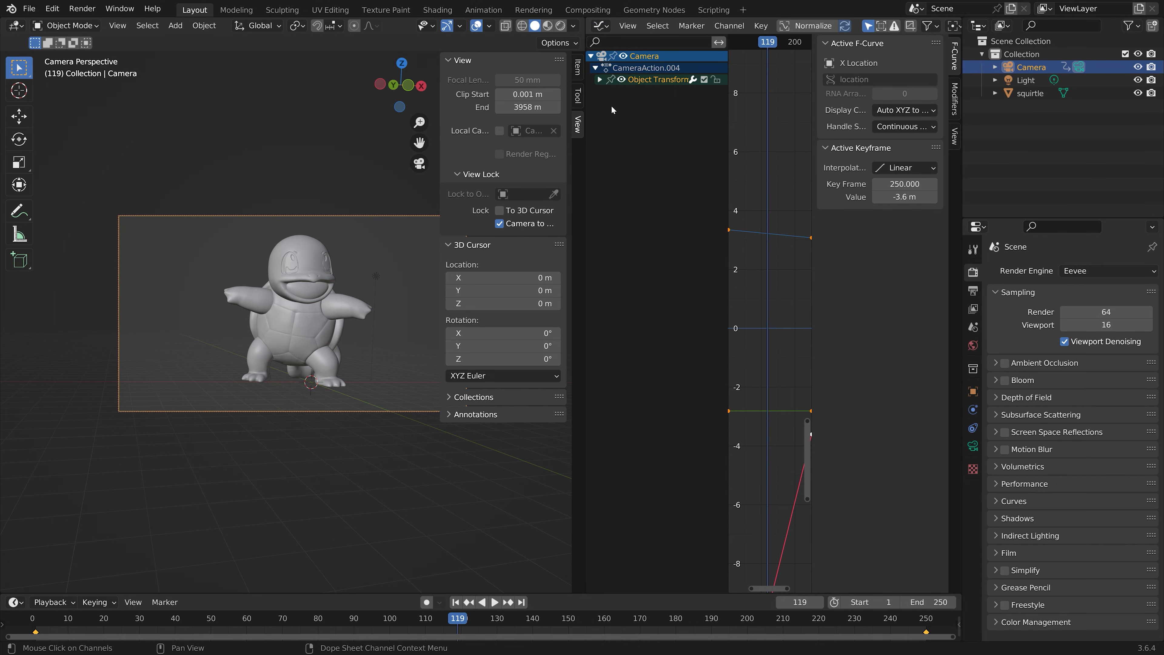
{"action": "mouse_move", "coordinate": [608, 79]}
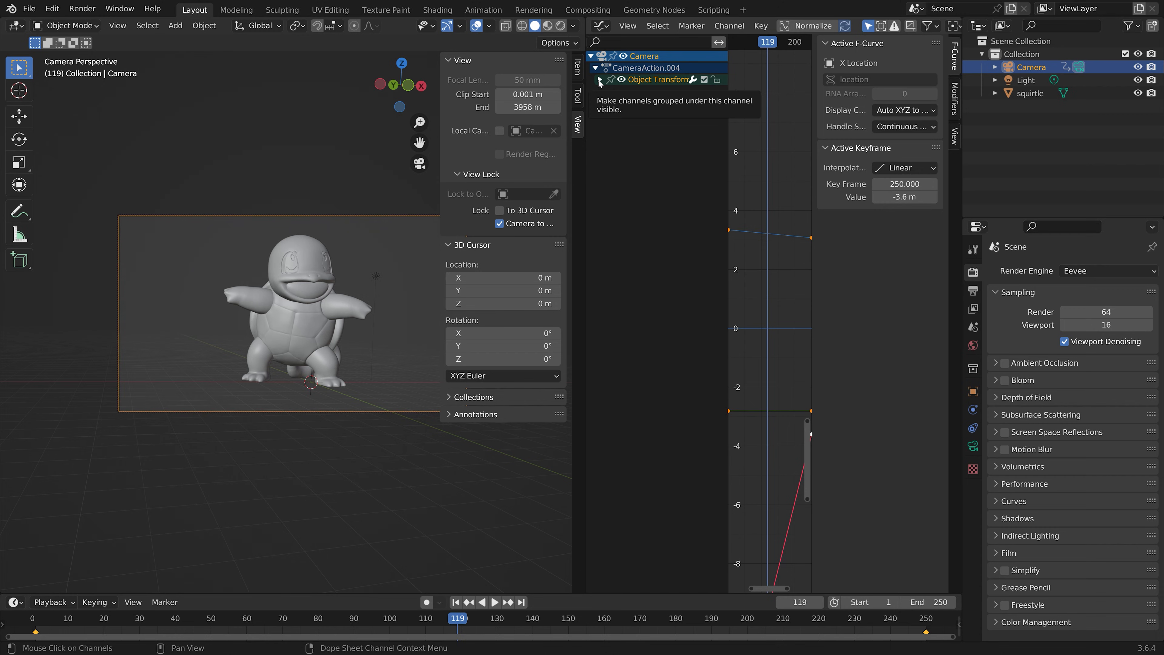
{"action": "left_click", "coordinate": [598, 79]}
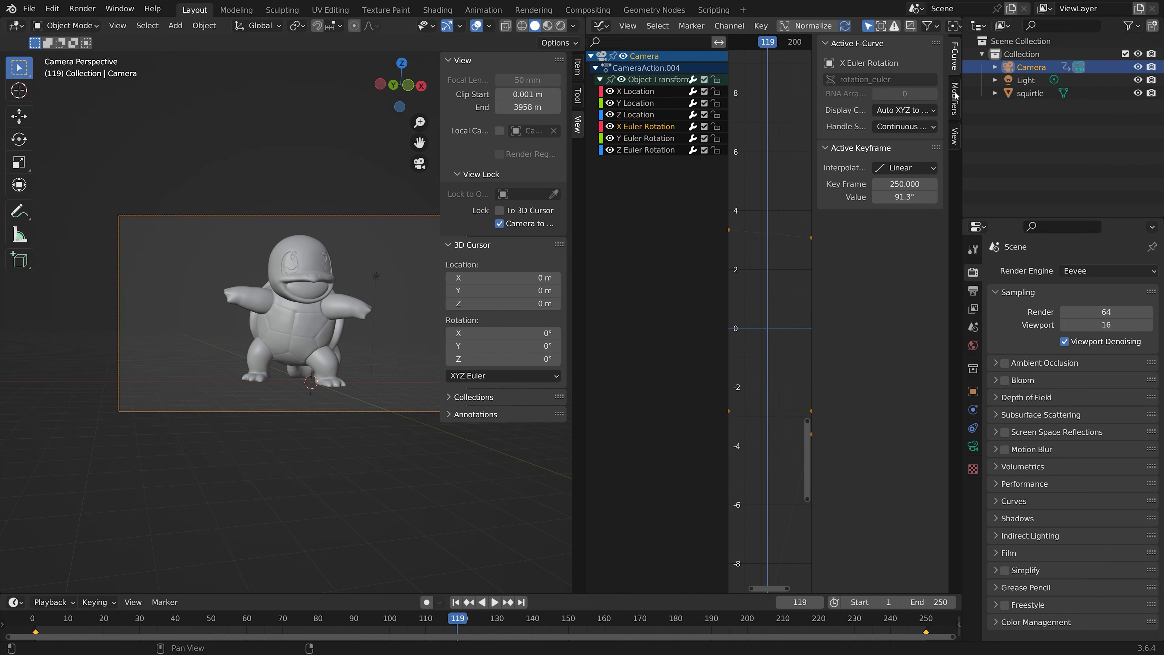
Step: Add a Noise modifier to the X Euler Rotation curve with scale about 1060.4, strength 0.1, and play back
{"action": "left_click", "coordinate": [845, 46]}
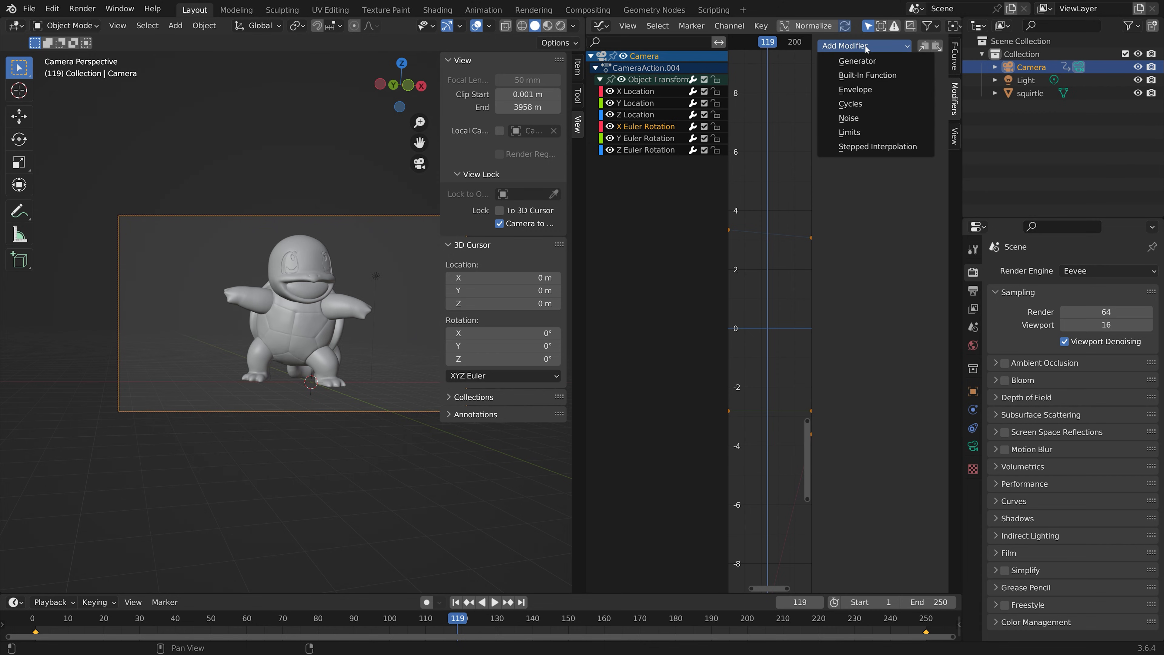
{"action": "left_click", "coordinate": [849, 118]}
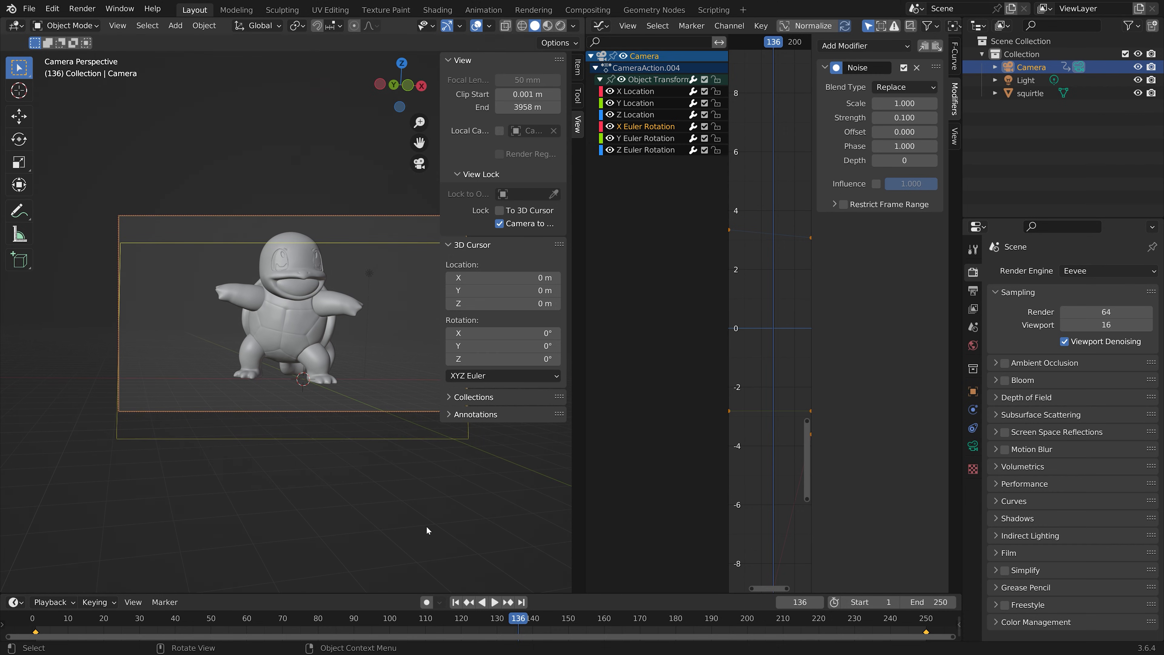
{"action": "left_click", "coordinate": [420, 617]}
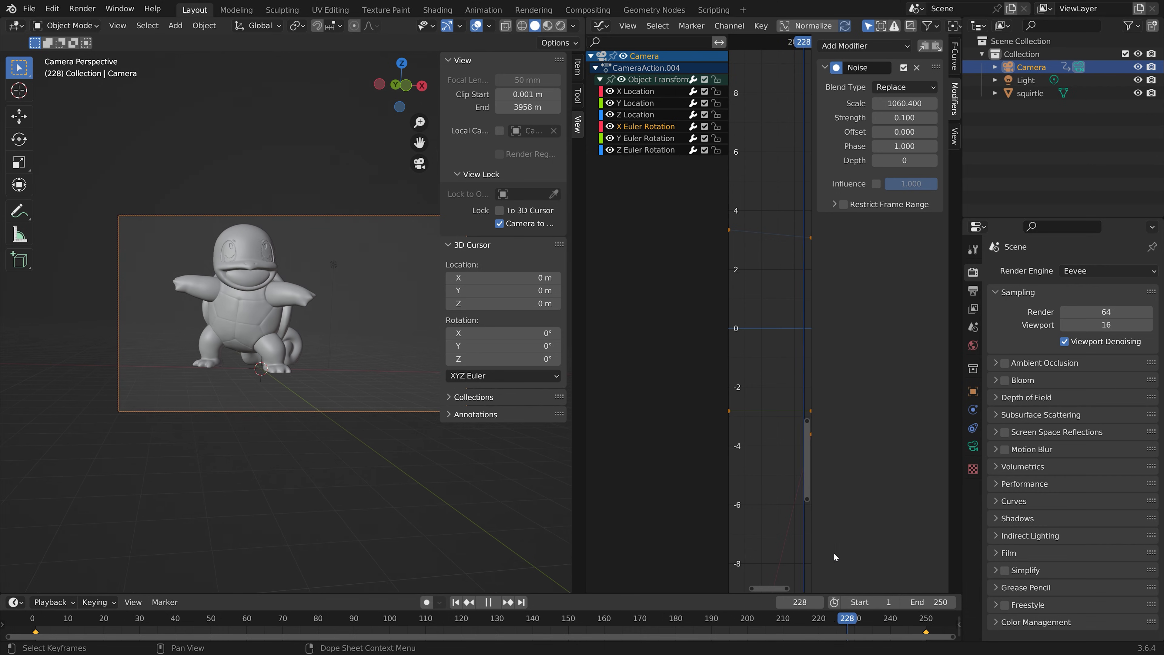
{"action": "left_click", "coordinate": [470, 602]}
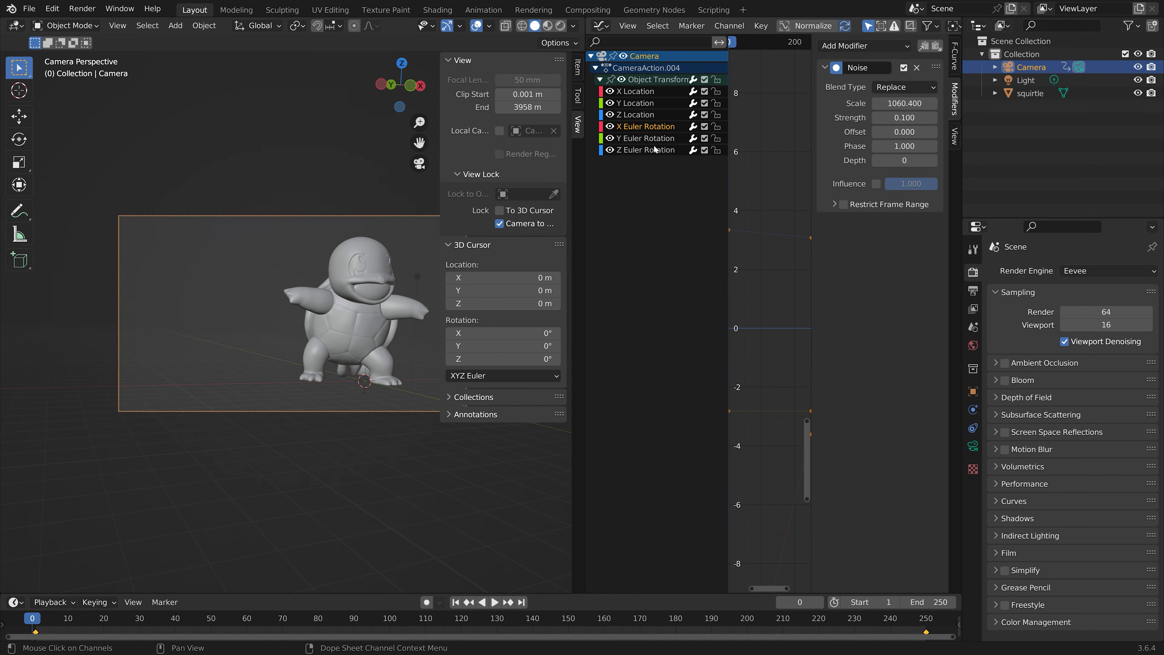
Step: Add a Noise modifier to the Z Euler Rotation curve with scale about 445.6 and play the shaky camera
{"action": "left_click", "coordinate": [863, 46]}
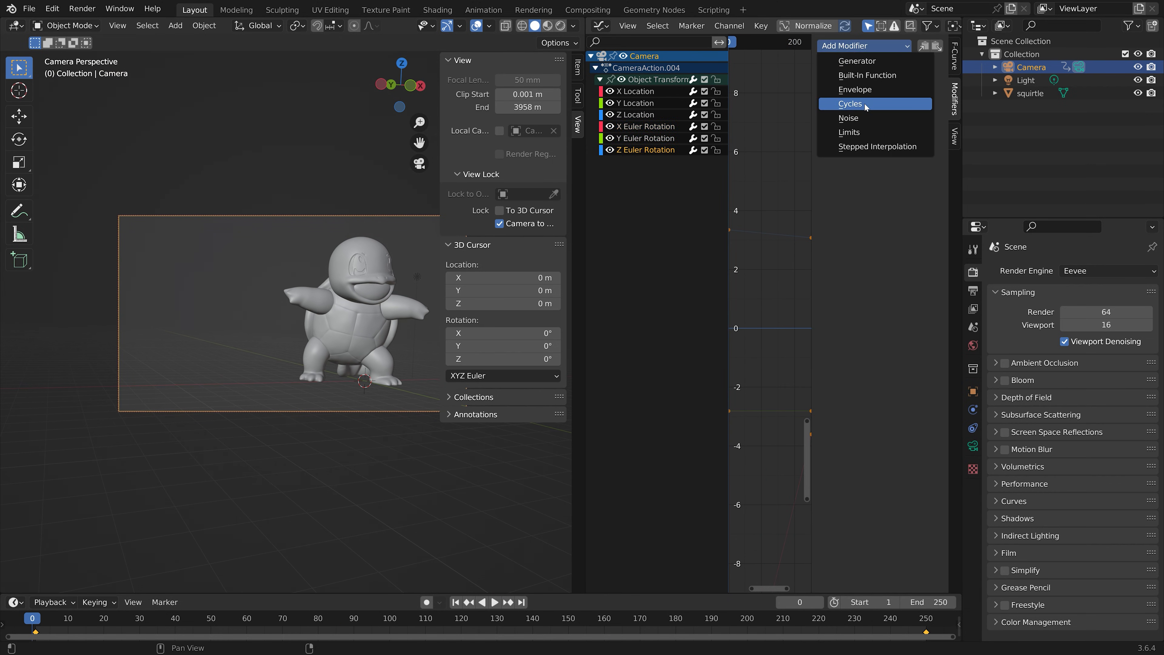
{"action": "left_click", "coordinate": [848, 118]}
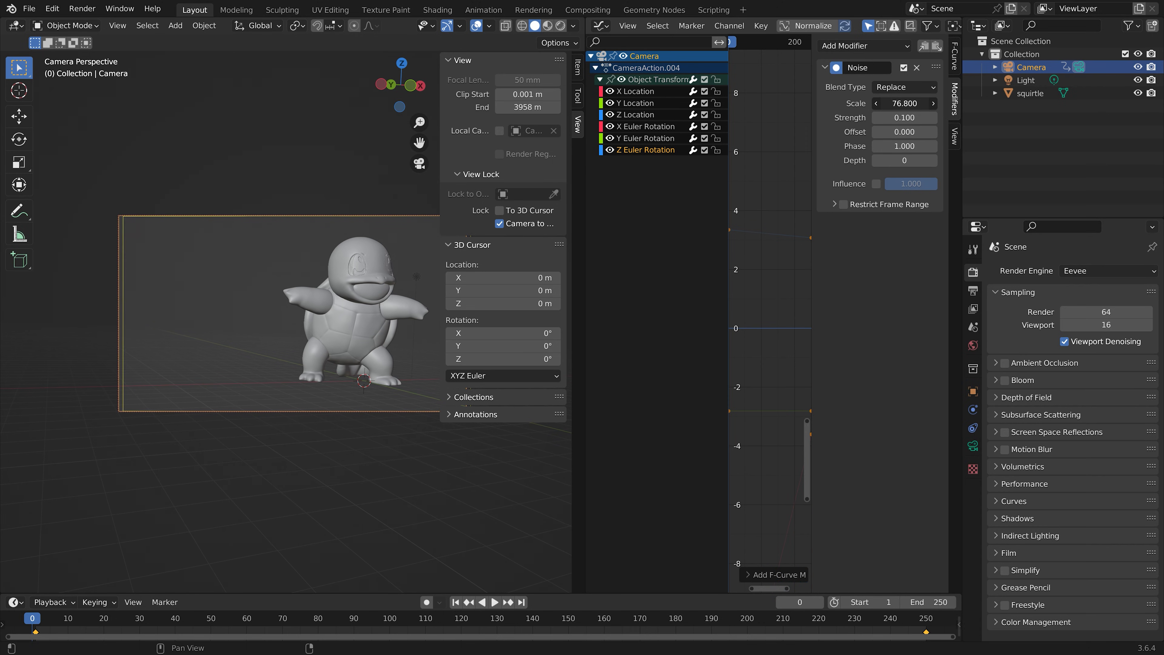
{"action": "left_click", "coordinate": [494, 602]}
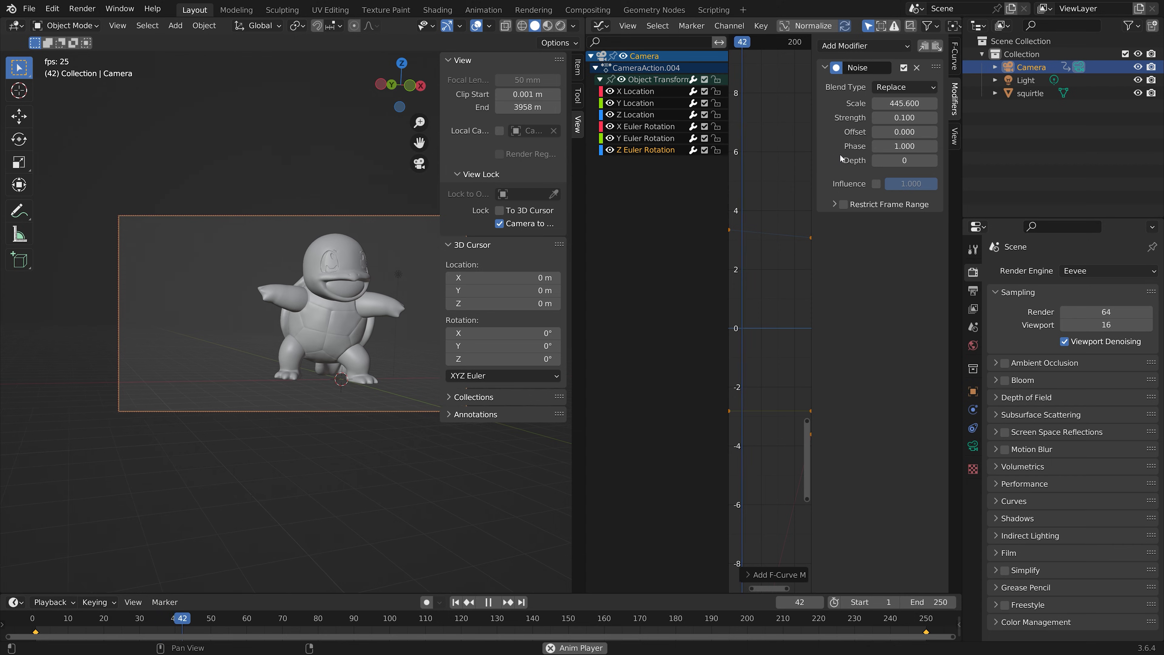